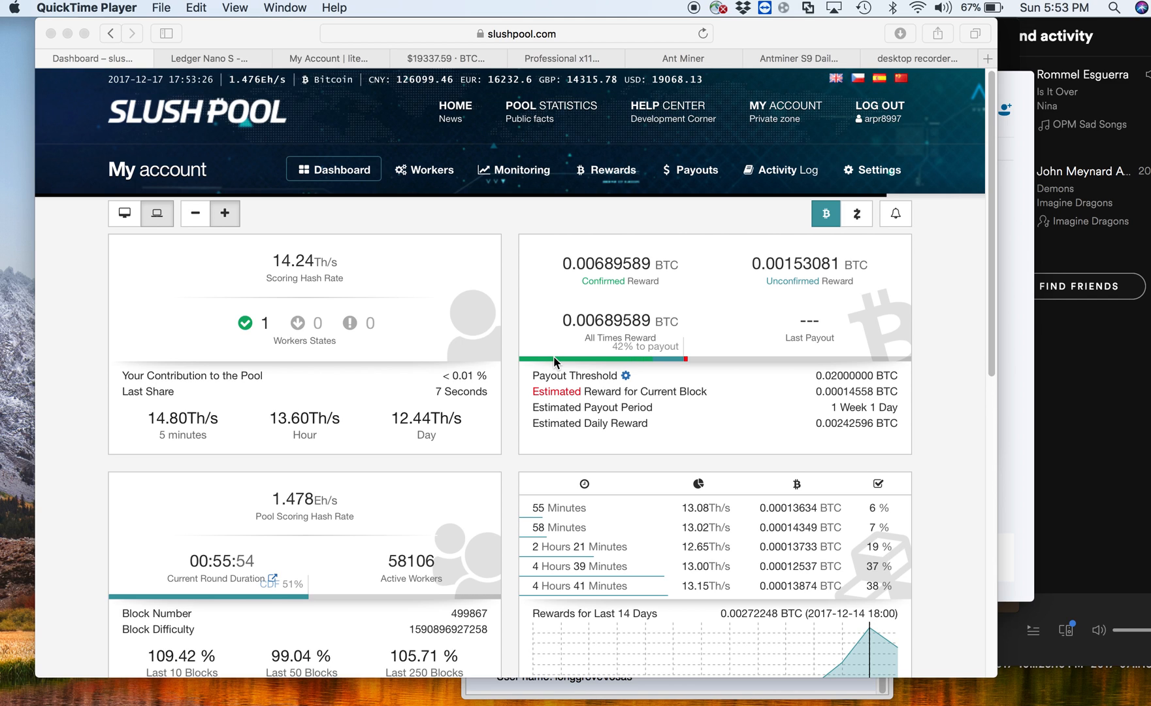
{"action": "mouse_move", "coordinate": [468, 203]}
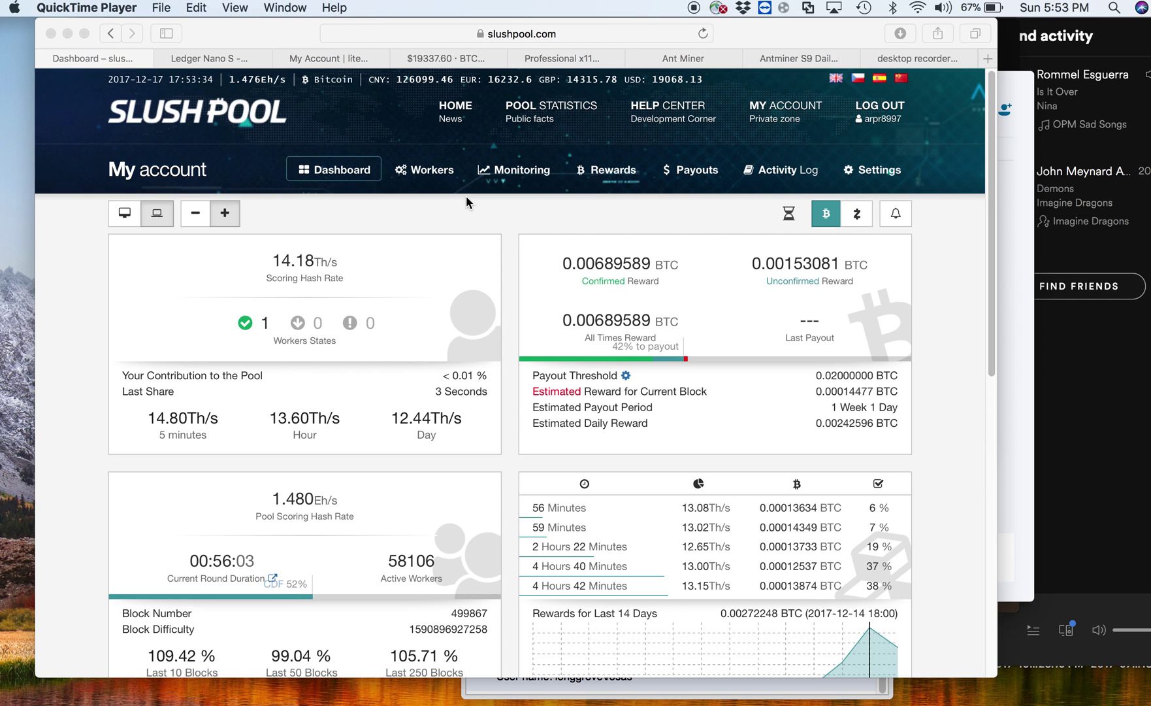
{"action": "mouse_move", "coordinate": [483, 383]}
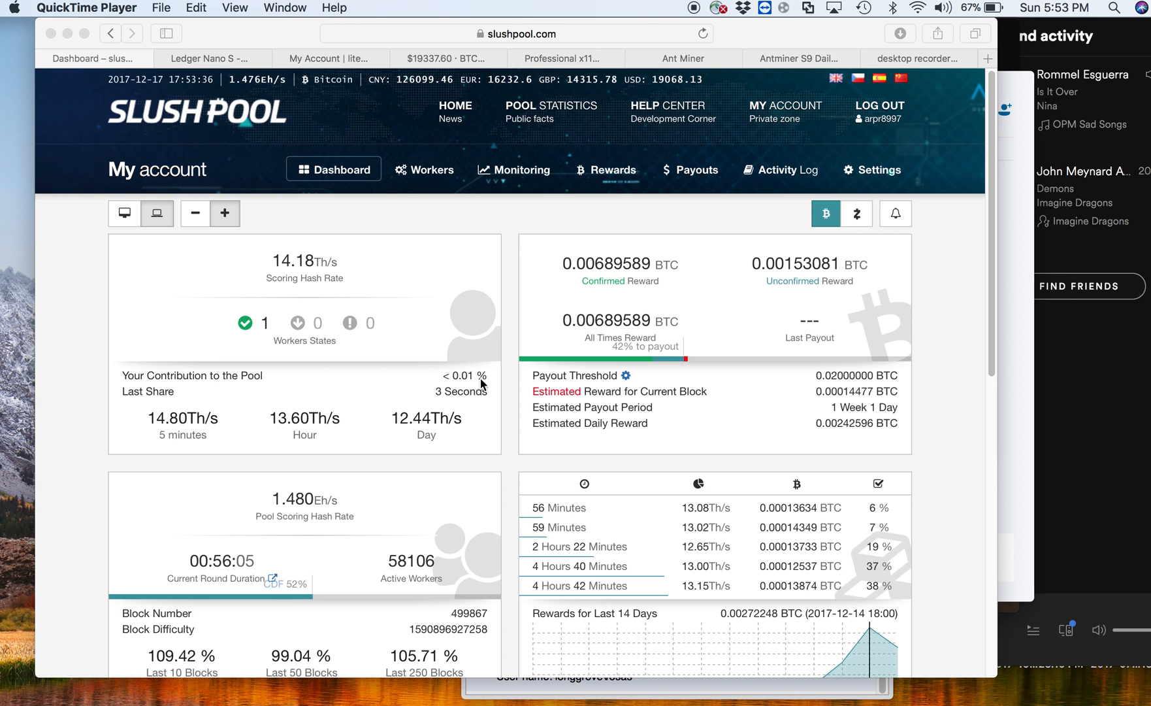
{"action": "mouse_move", "coordinate": [283, 235]}
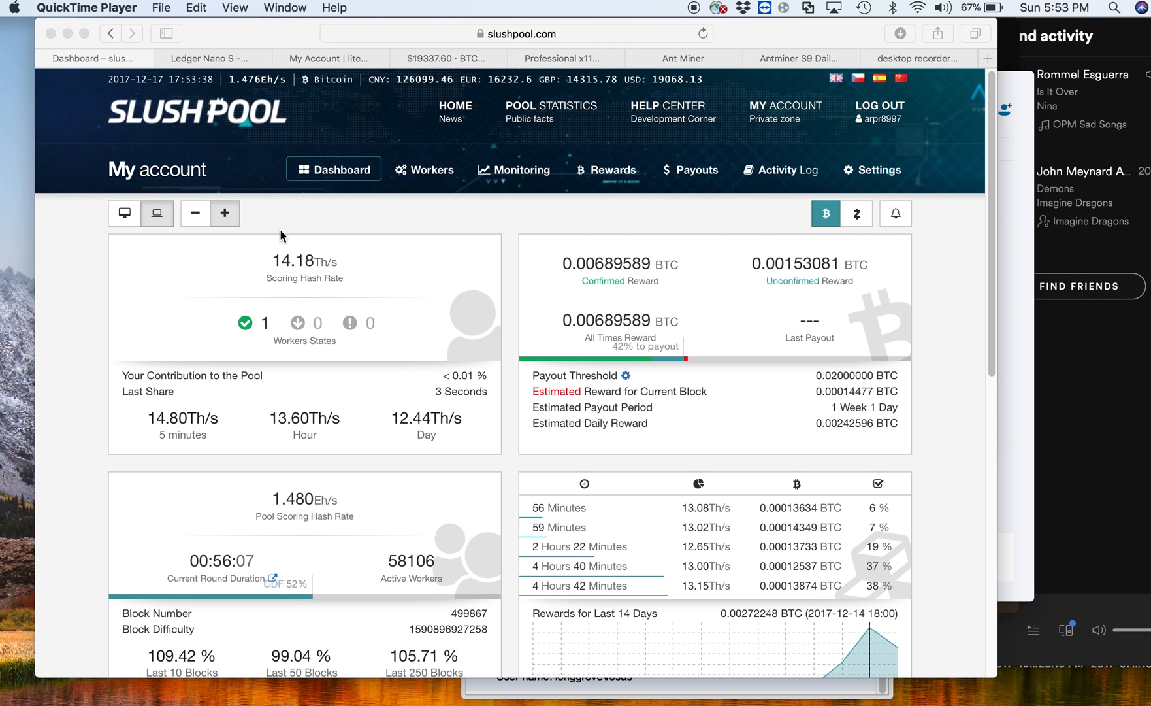
{"action": "mouse_move", "coordinate": [267, 289]}
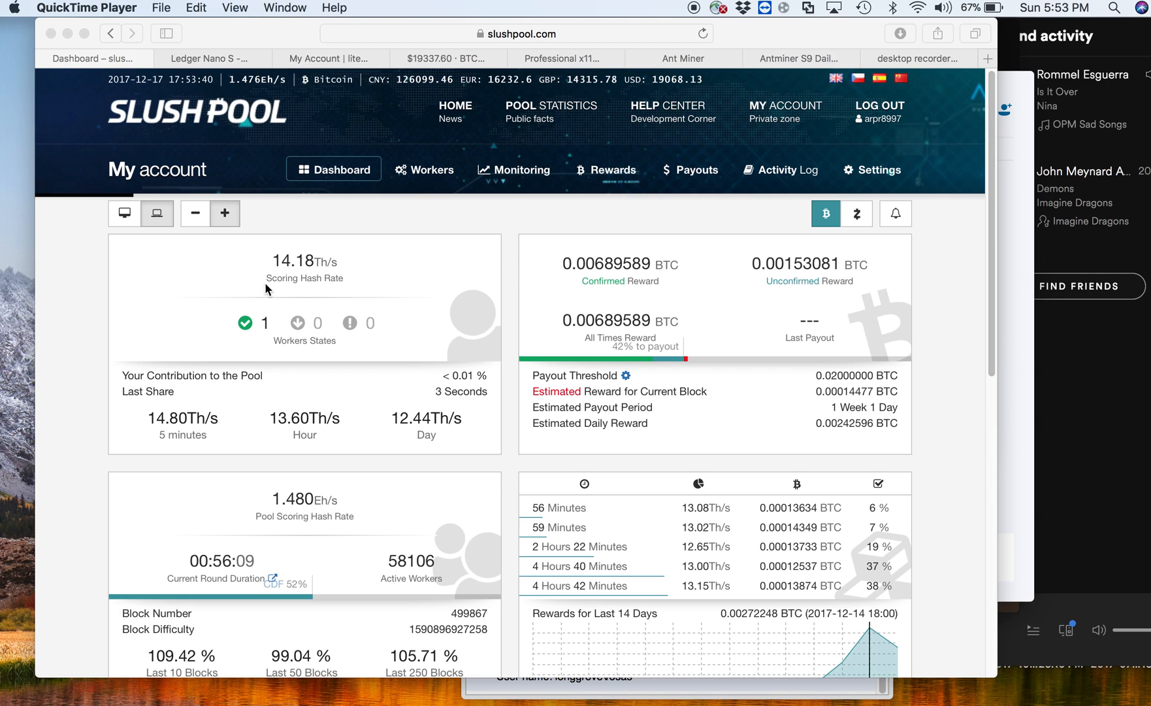
{"action": "mouse_move", "coordinate": [579, 293]}
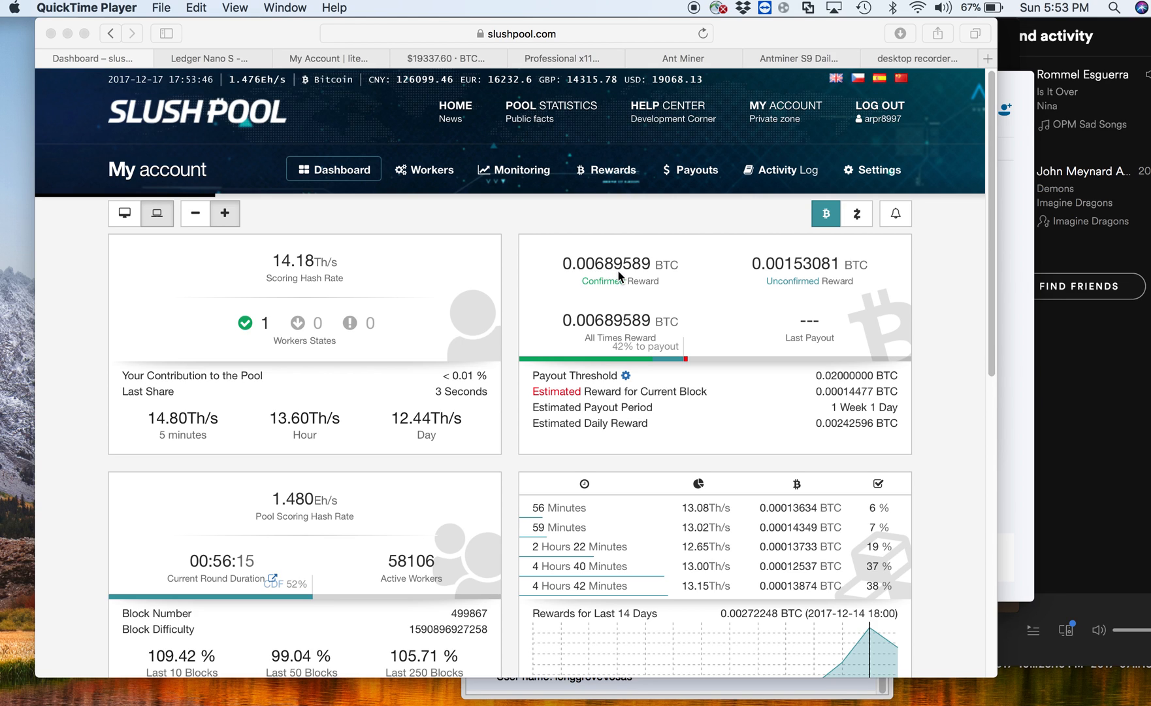
{"action": "mouse_move", "coordinate": [653, 285]}
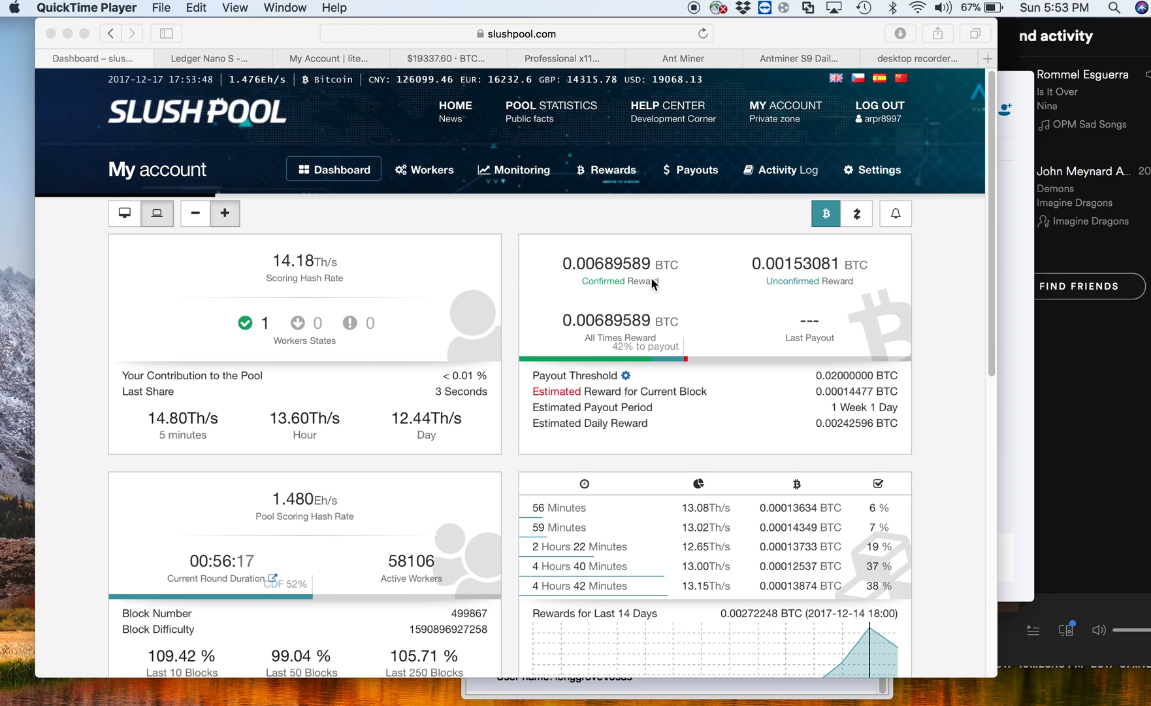
{"action": "mouse_move", "coordinate": [767, 315]}
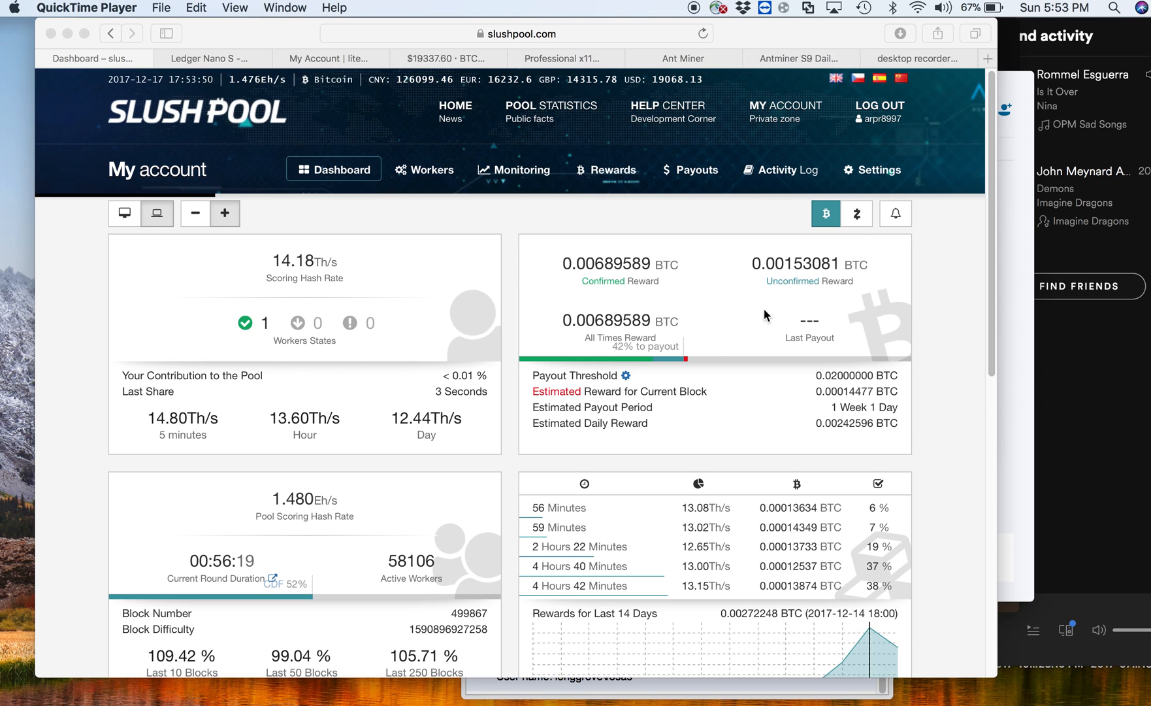
{"action": "mouse_move", "coordinate": [787, 281]}
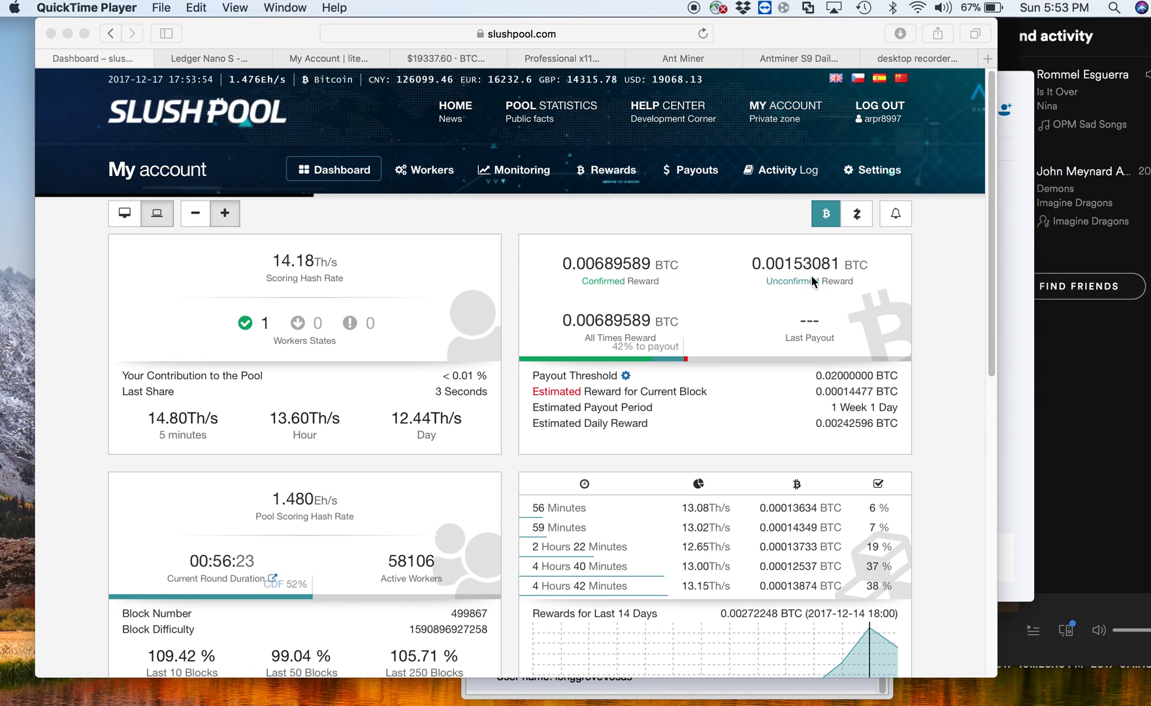
{"action": "mouse_move", "coordinate": [834, 280]}
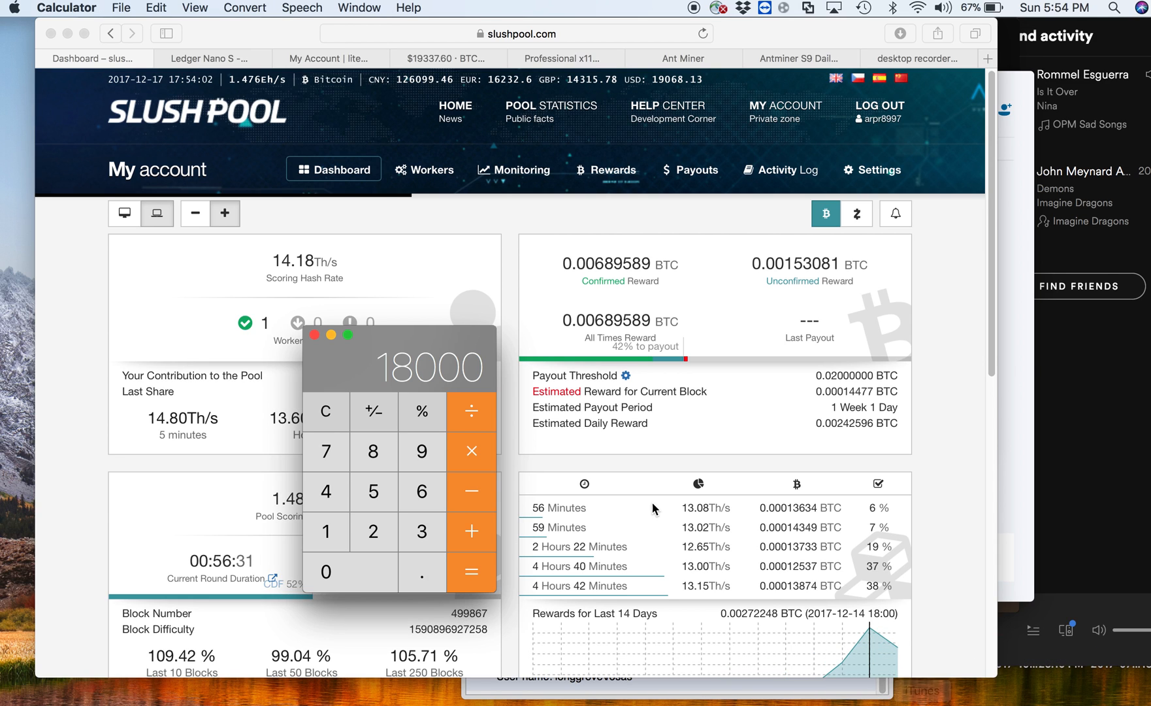
{"action": "mouse_move", "coordinate": [331, 357]}
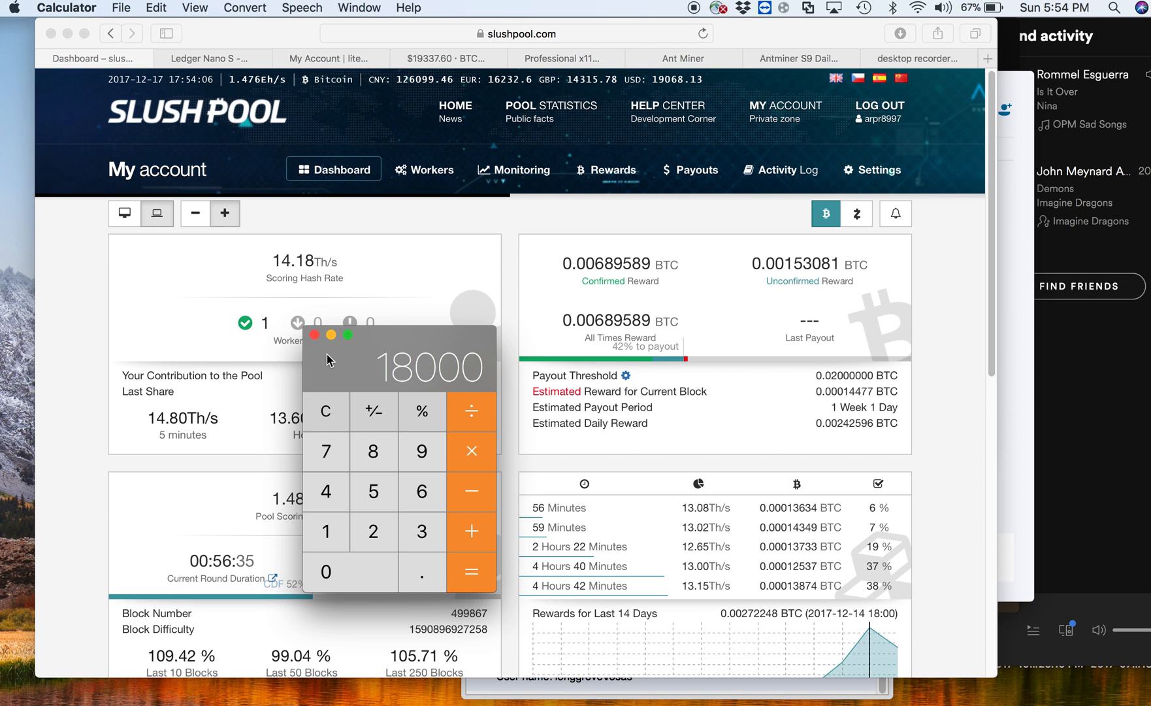
Clear Calculator and add 0.00689589 + 0.00153081 to get 0.0084267 BTC.
{"action": "left_click", "coordinate": [325, 411]}
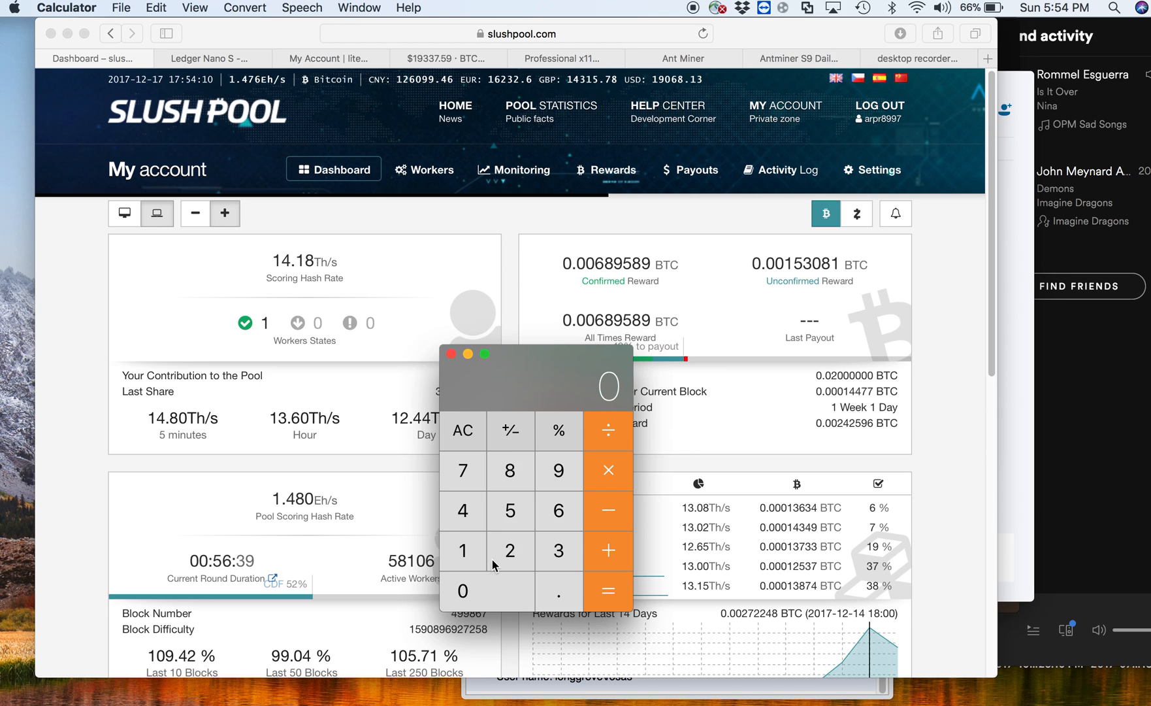
{"action": "left_click", "coordinate": [558, 591]}
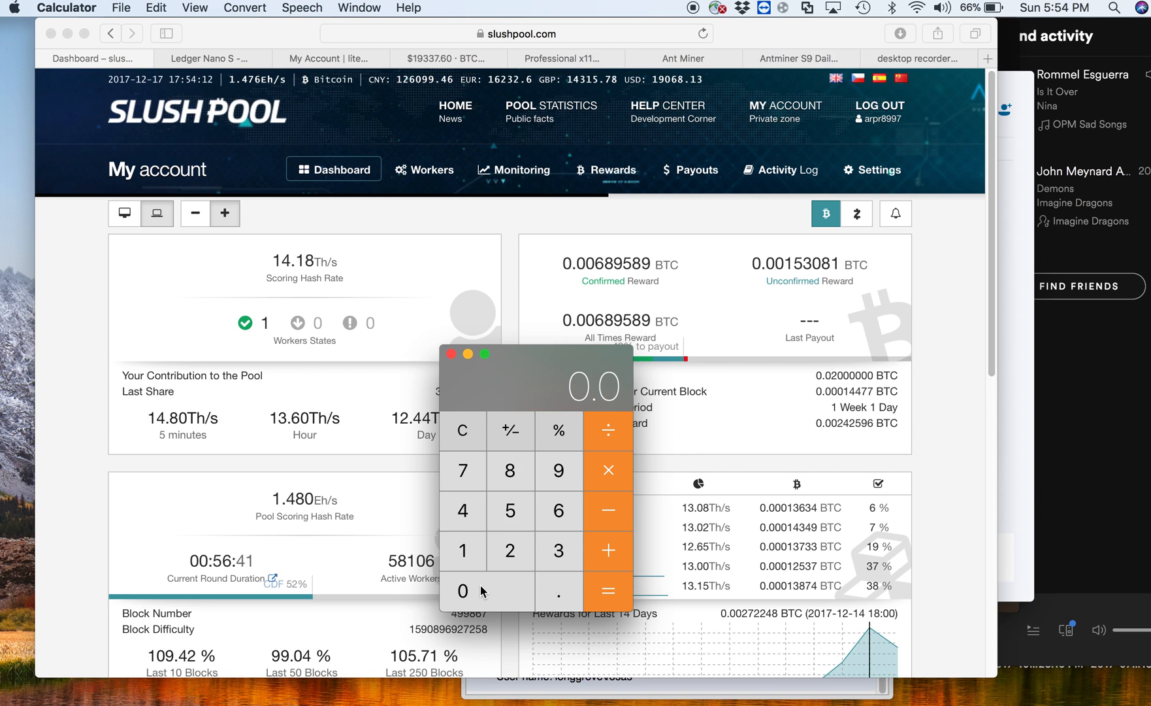
{"action": "left_click", "coordinate": [509, 470]}
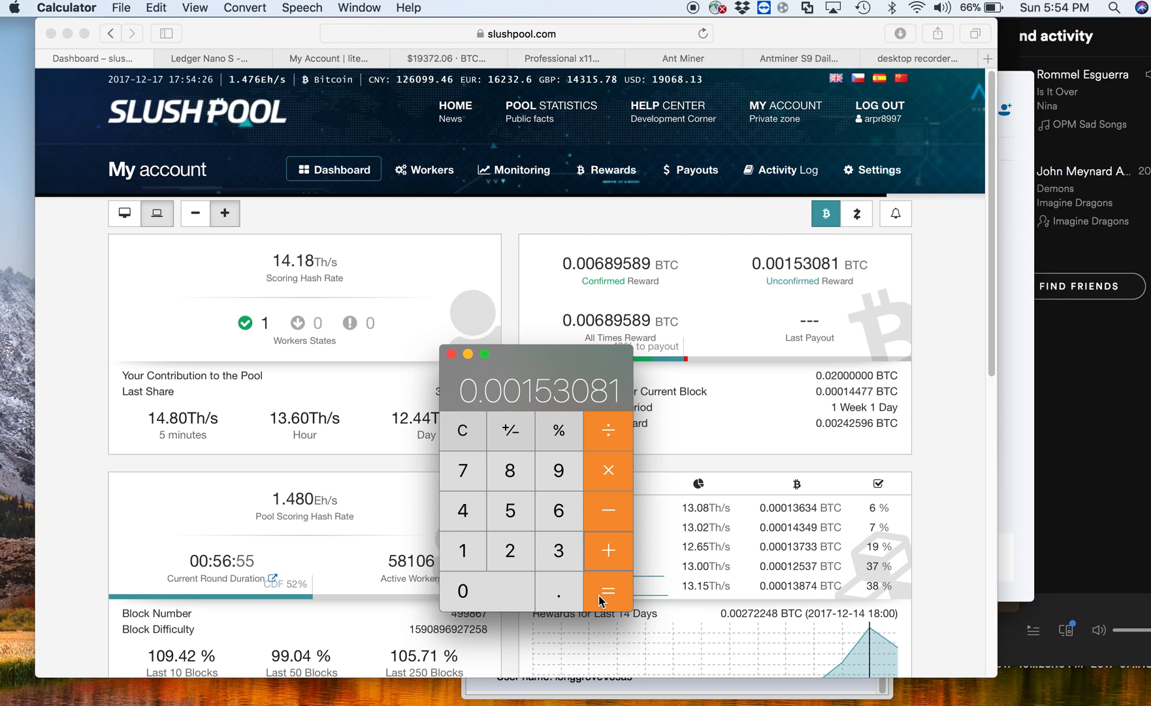
{"action": "left_click", "coordinate": [607, 590]}
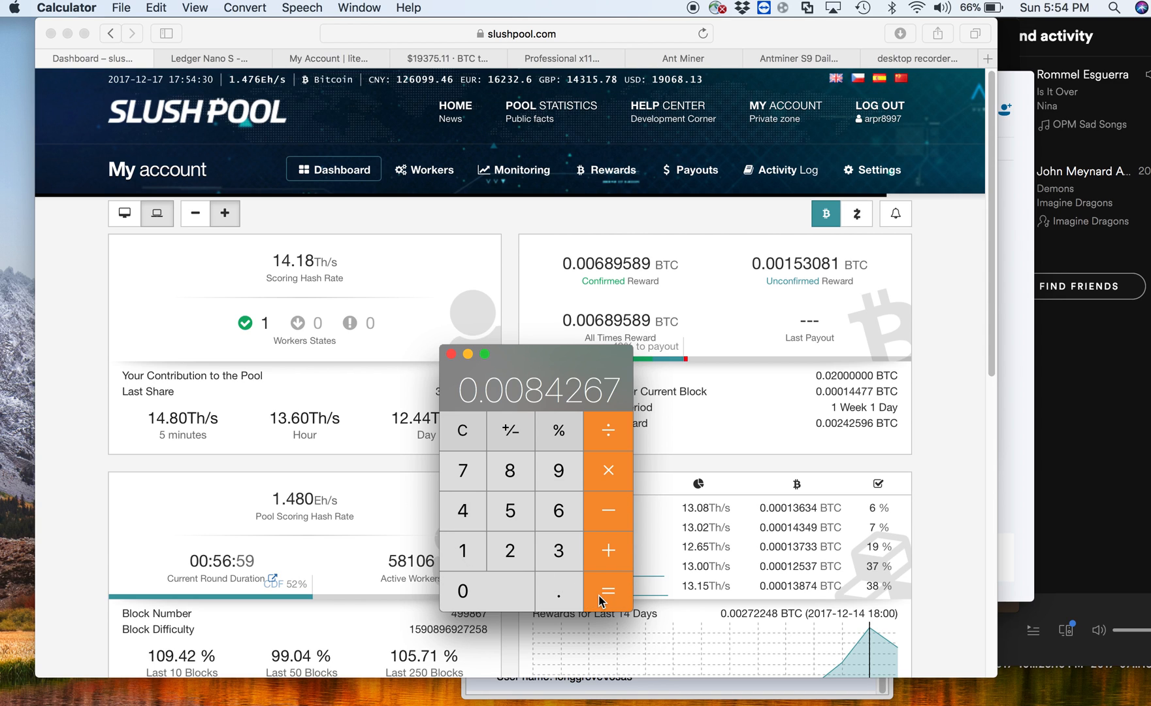
{"action": "mouse_move", "coordinate": [301, 77]}
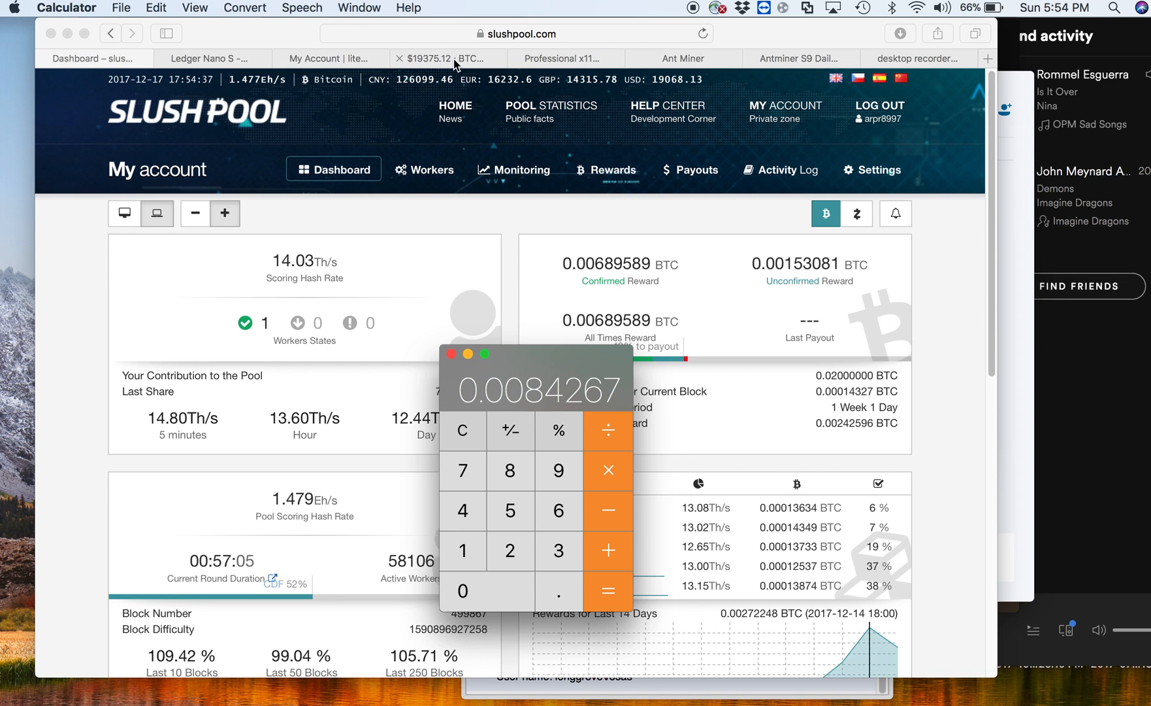
Check the GDAX BTC price of 19375.12 and compute the reward's dollar value, 54.422774568.
{"action": "left_click", "coordinate": [445, 58]}
{"action": "type", "text": "19375.12"}
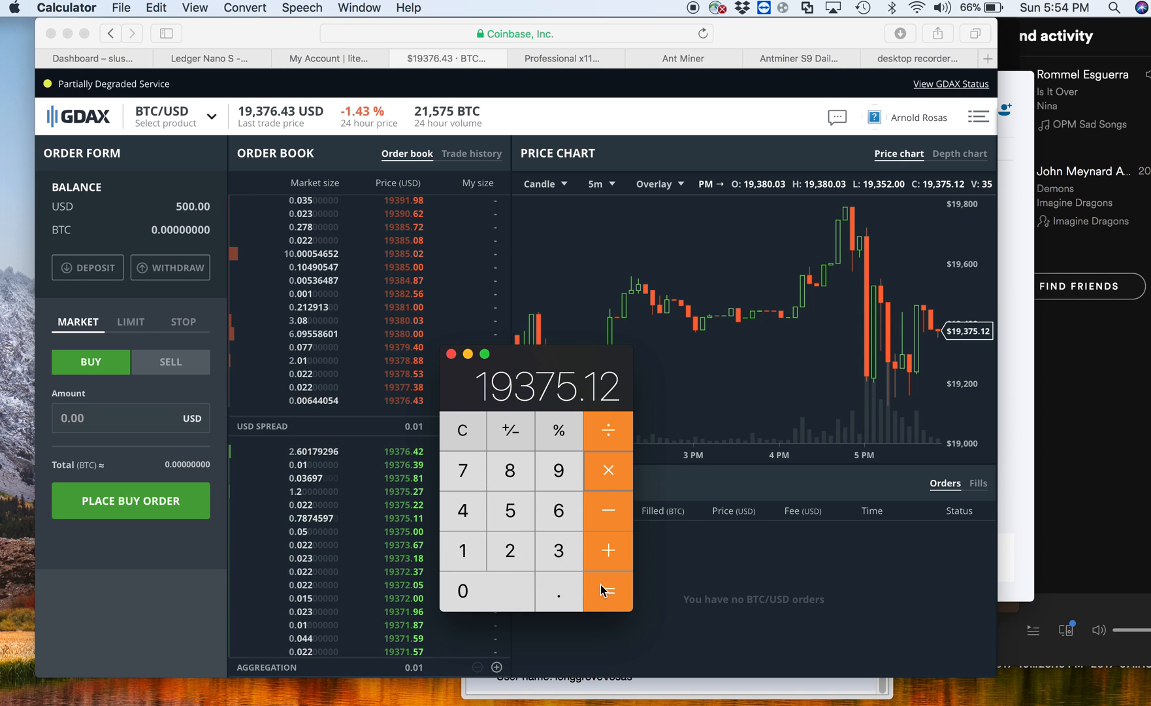
{"action": "left_click", "coordinate": [607, 591]}
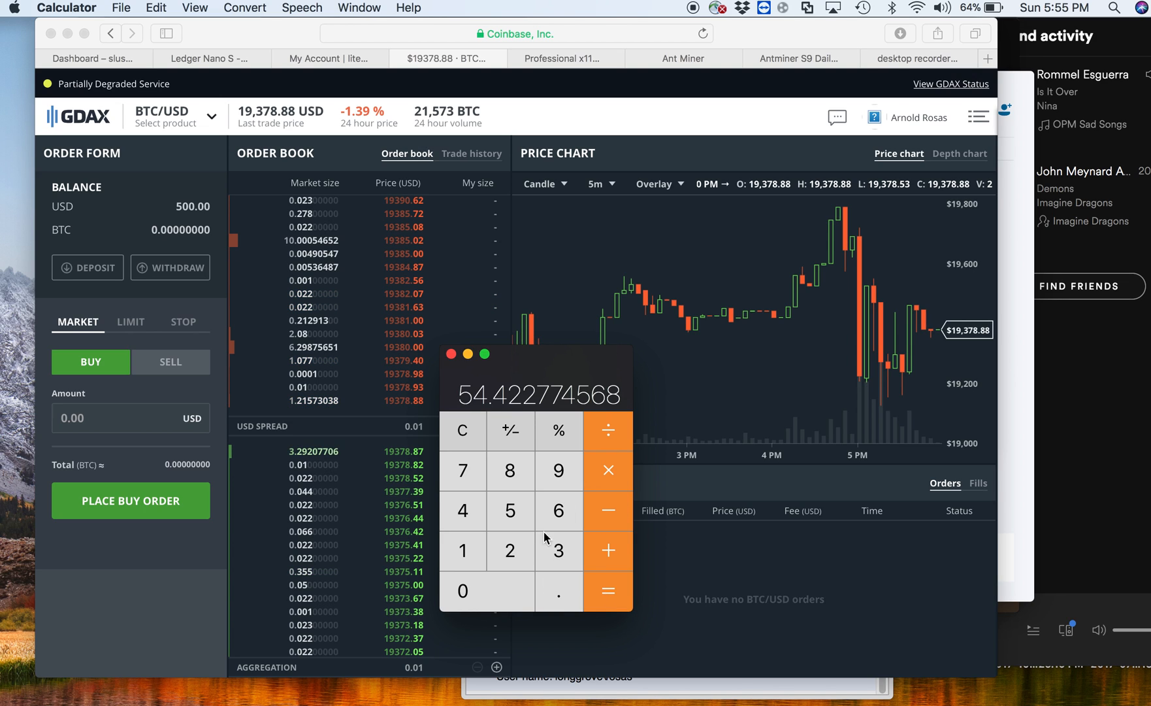
{"action": "mouse_move", "coordinate": [473, 411]}
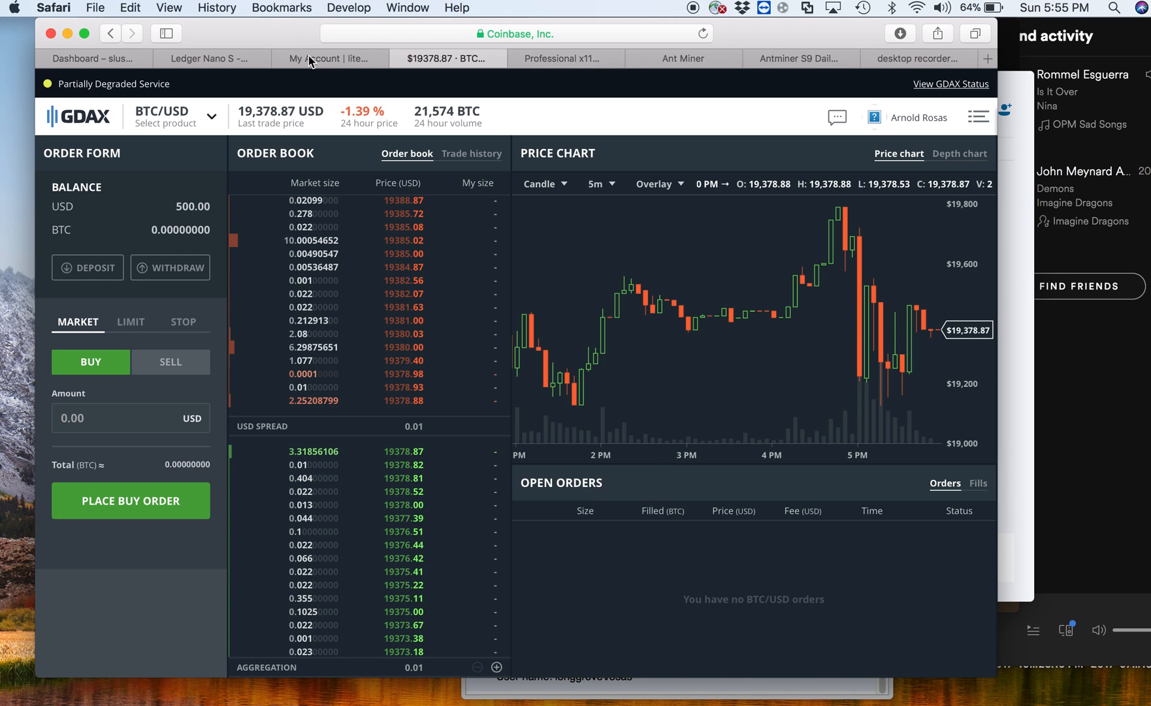
Return to the Slush Pool dashboard and scroll through the block luck figures and back.
{"action": "left_click", "coordinate": [93, 58]}
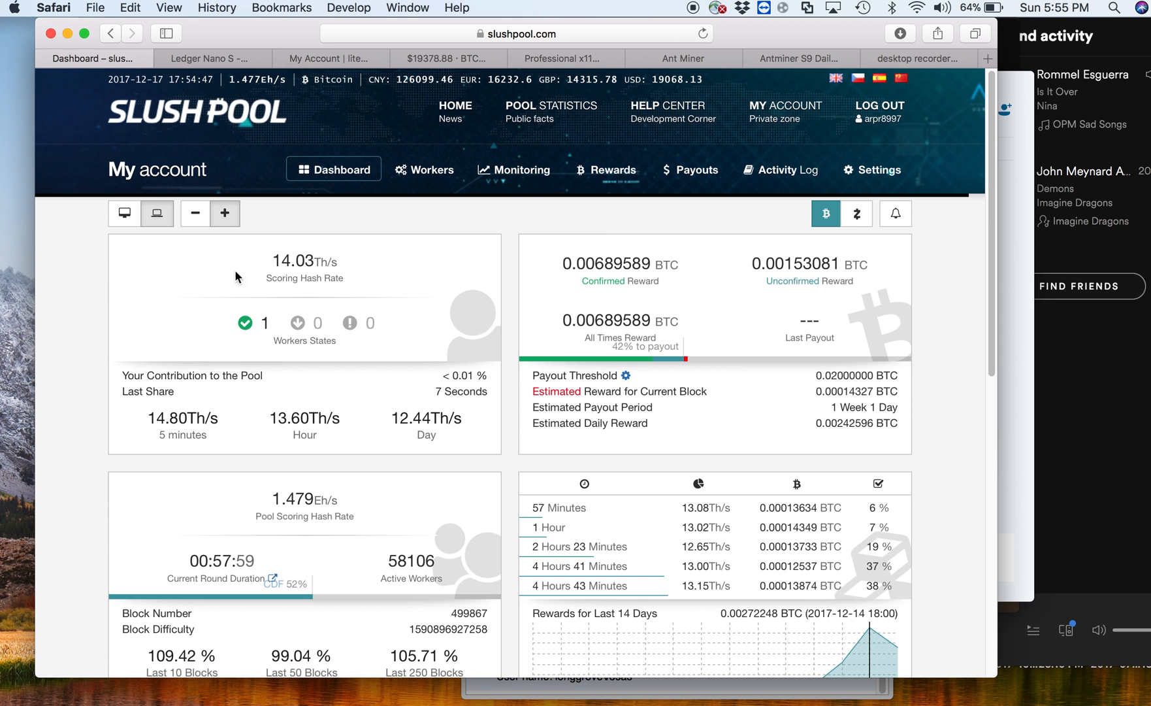
{"action": "scroll", "scroll_direction": "down", "scroll_amount": 3}
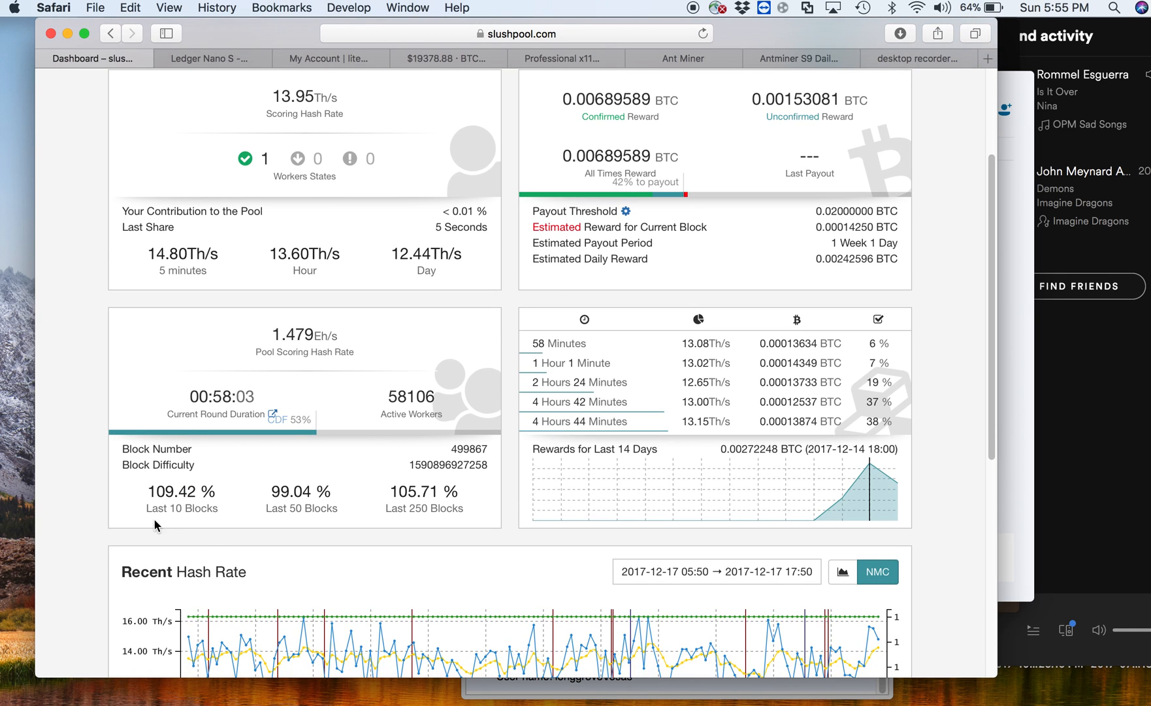
{"action": "mouse_move", "coordinate": [182, 510]}
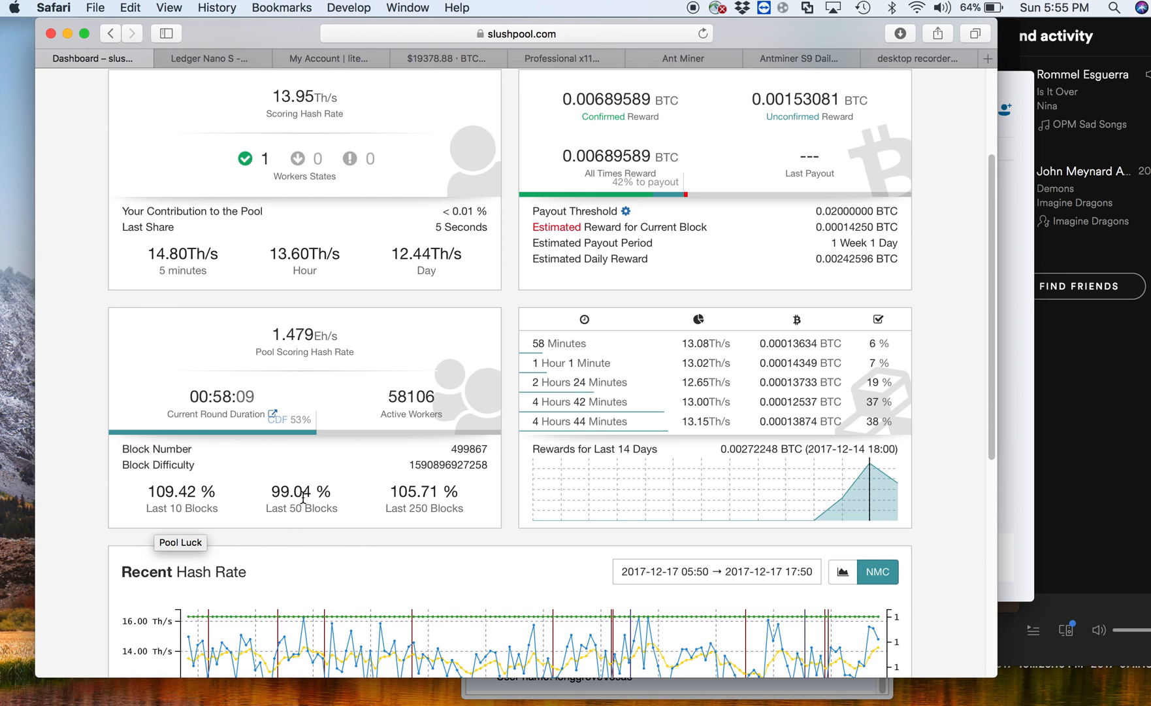
{"action": "mouse_move", "coordinate": [392, 515]}
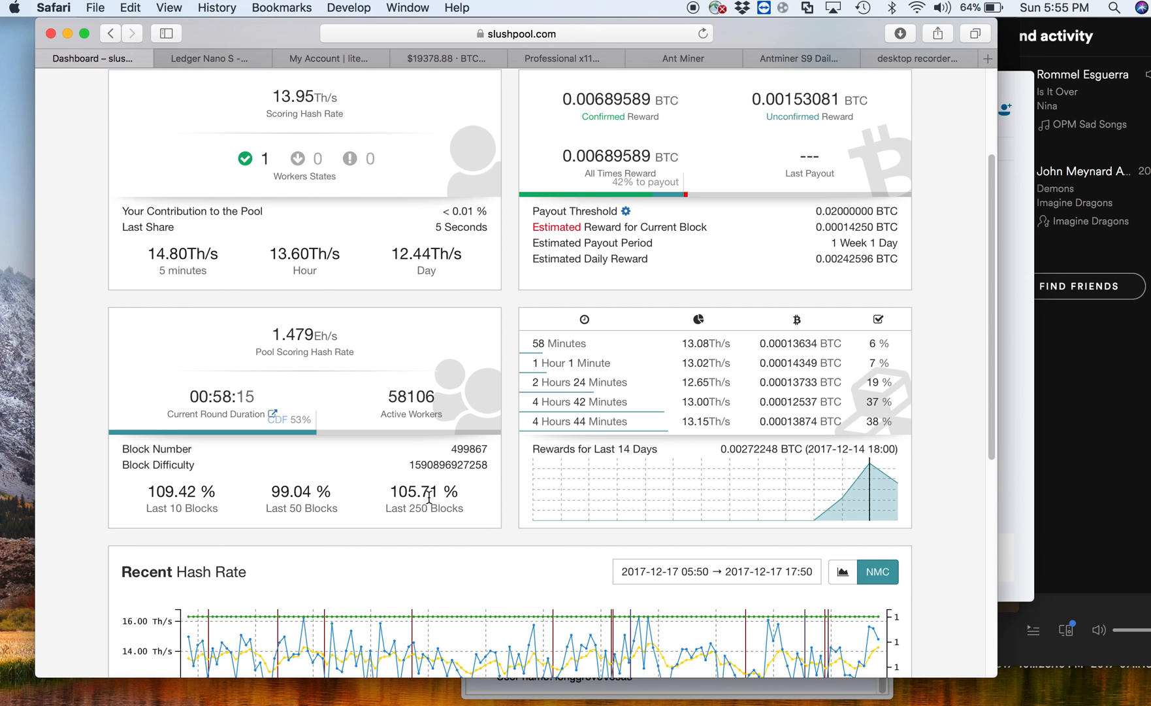
{"action": "scroll", "scroll_direction": "up", "scroll_amount": 3}
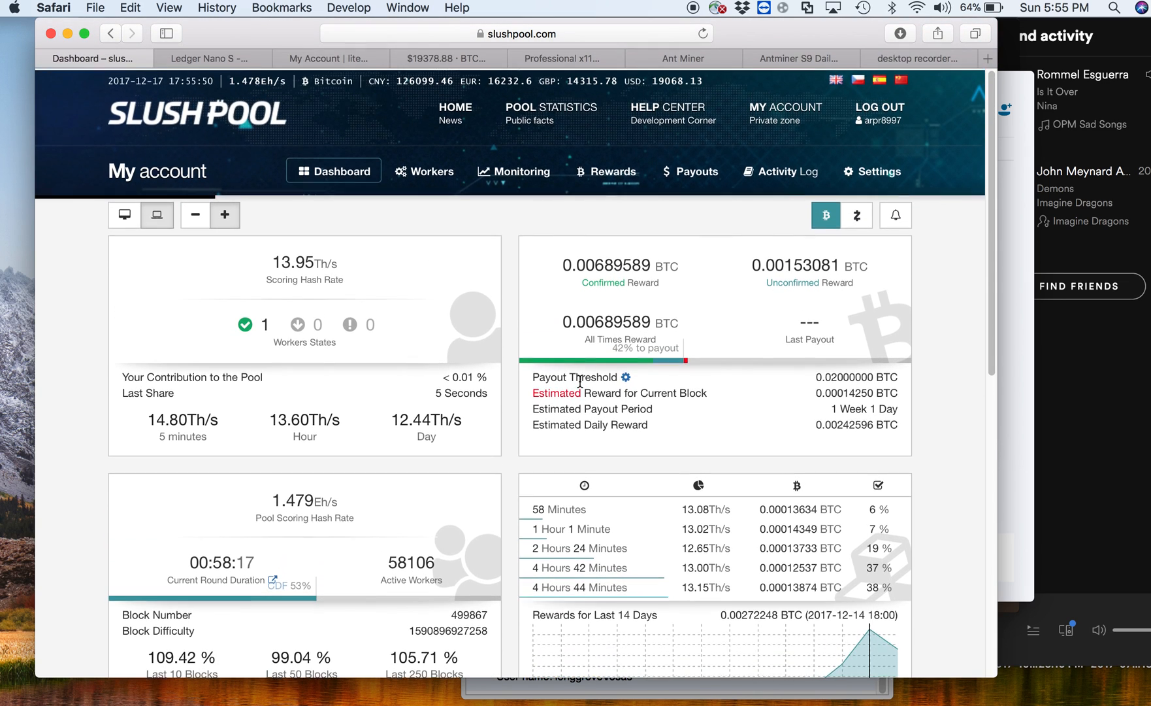